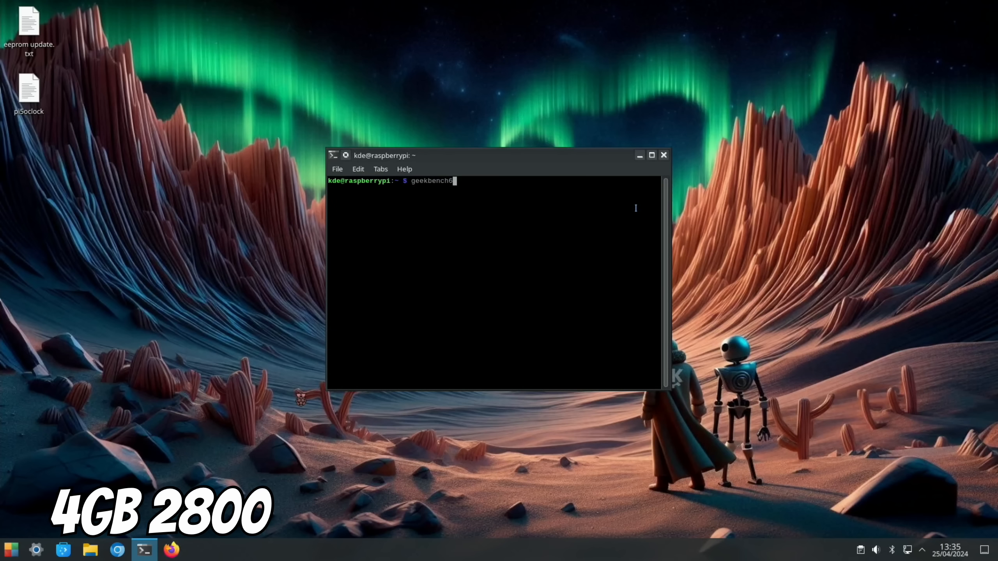
Step: Run the geekbench6 command in Konsole to launch the benchmark
key(Return)
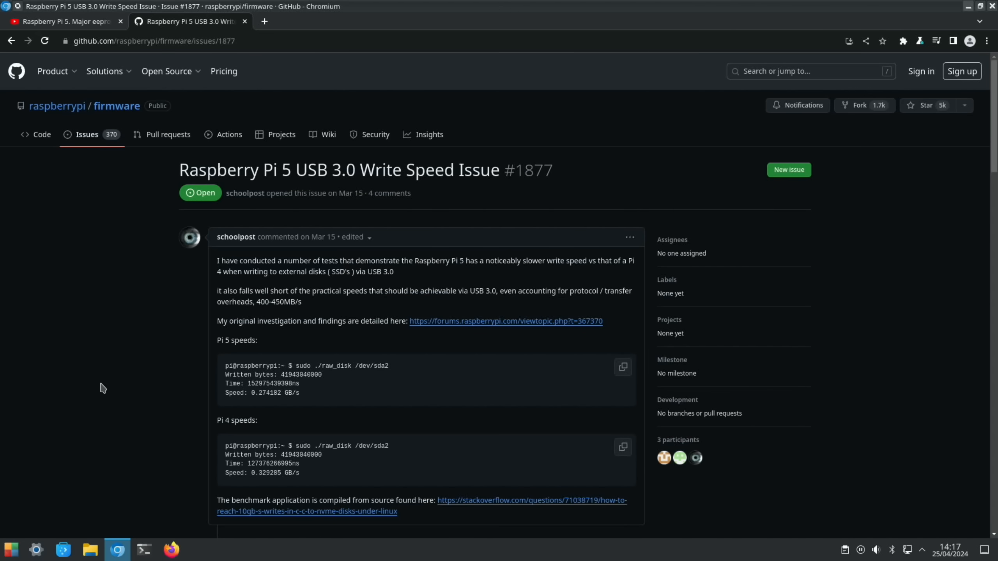
mouse_move(203, 347)
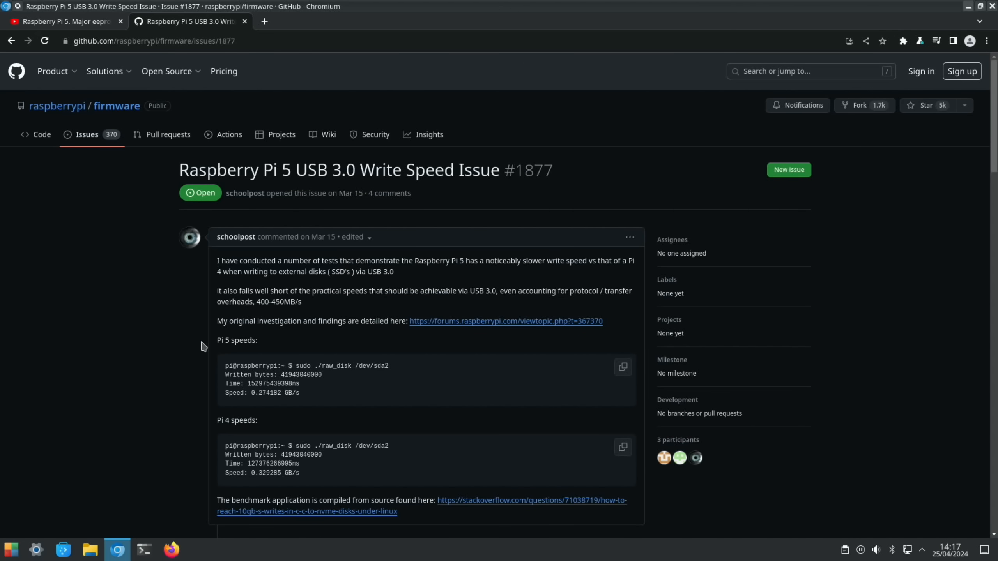
mouse_move(336, 355)
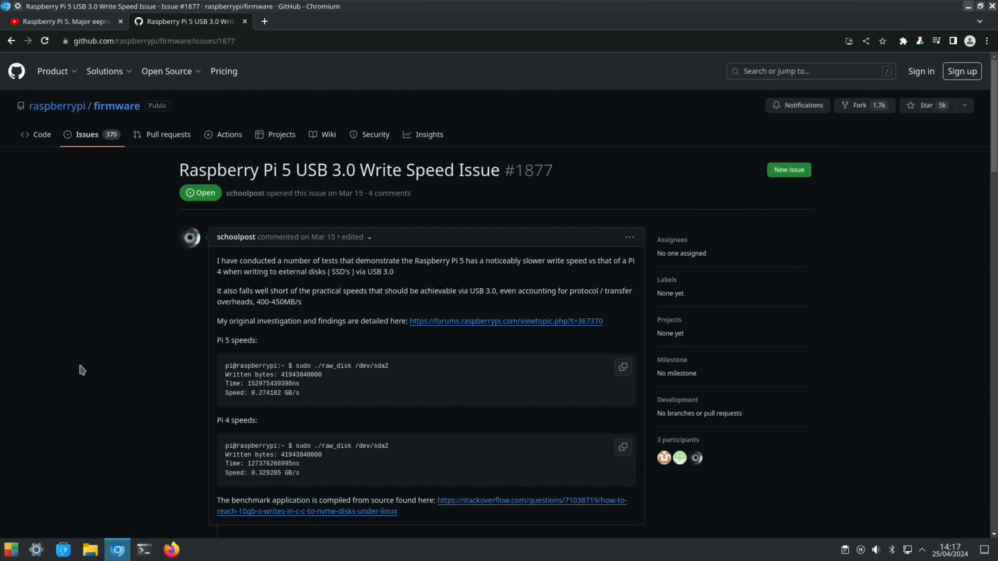
mouse_move(61, 91)
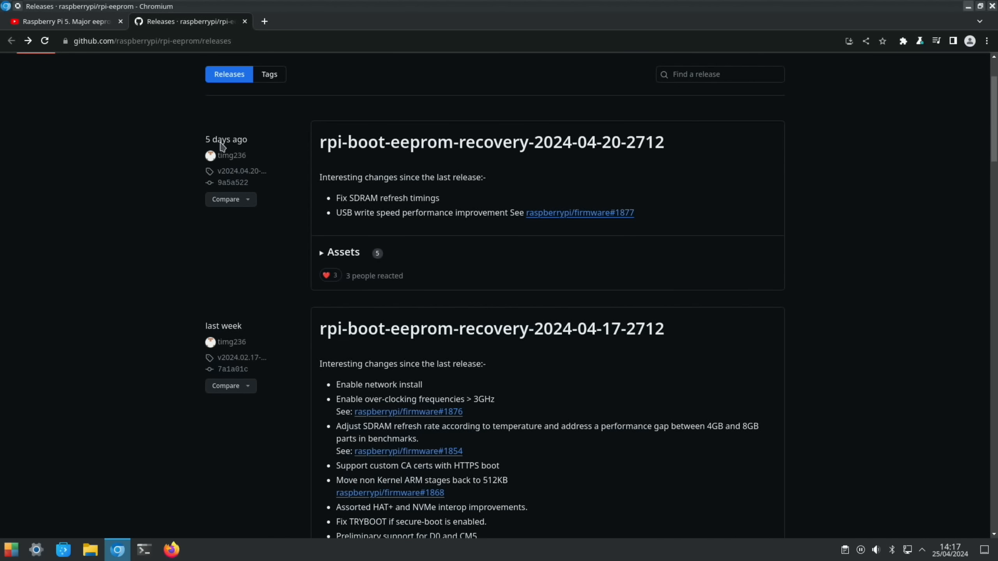
mouse_move(519, 309)
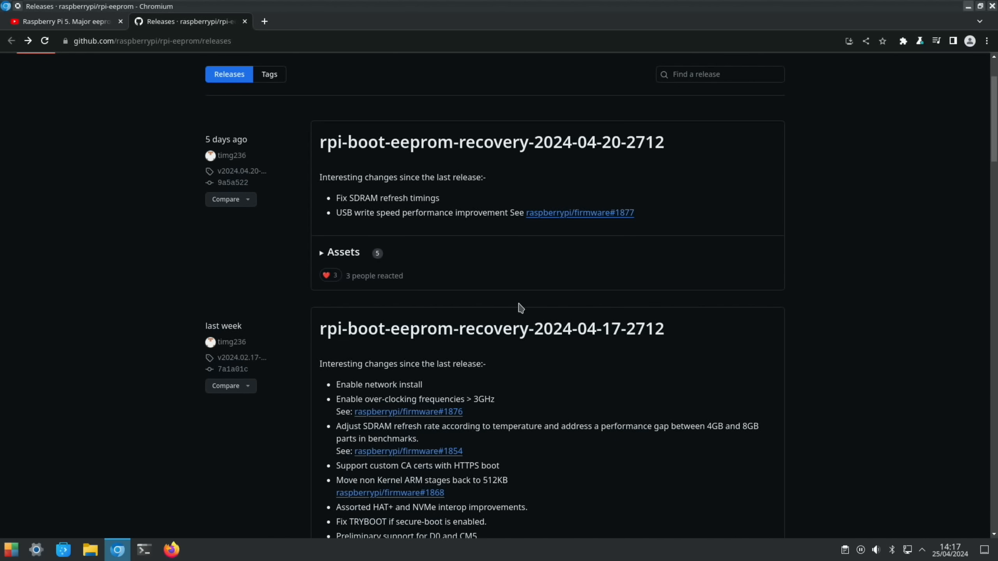
mouse_move(435, 390)
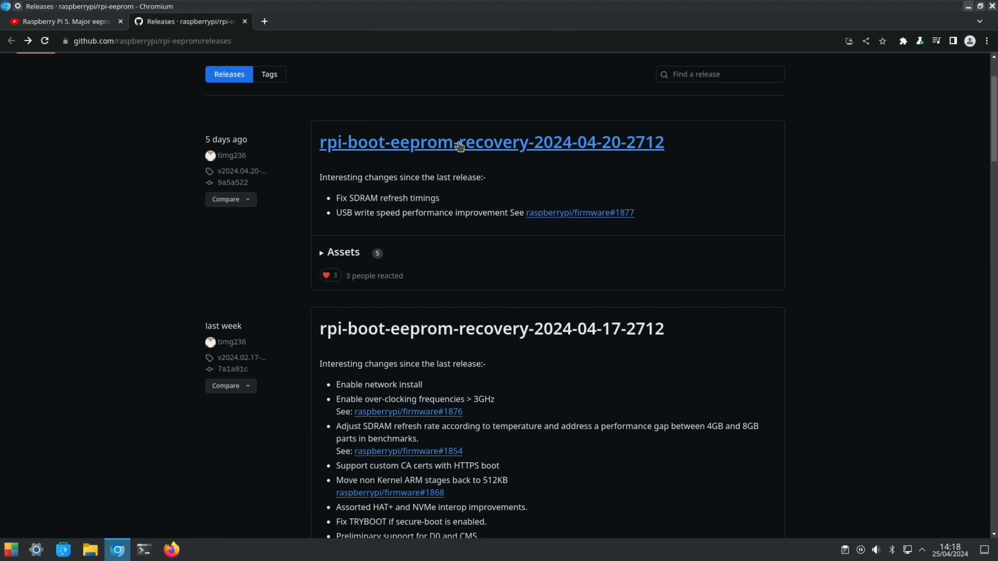
mouse_move(496, 146)
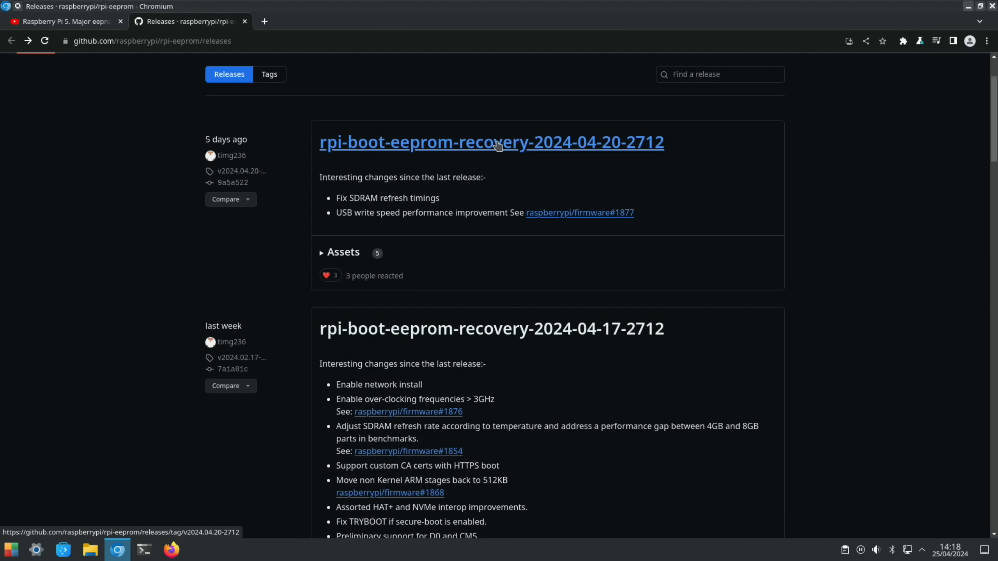
mouse_move(365, 429)
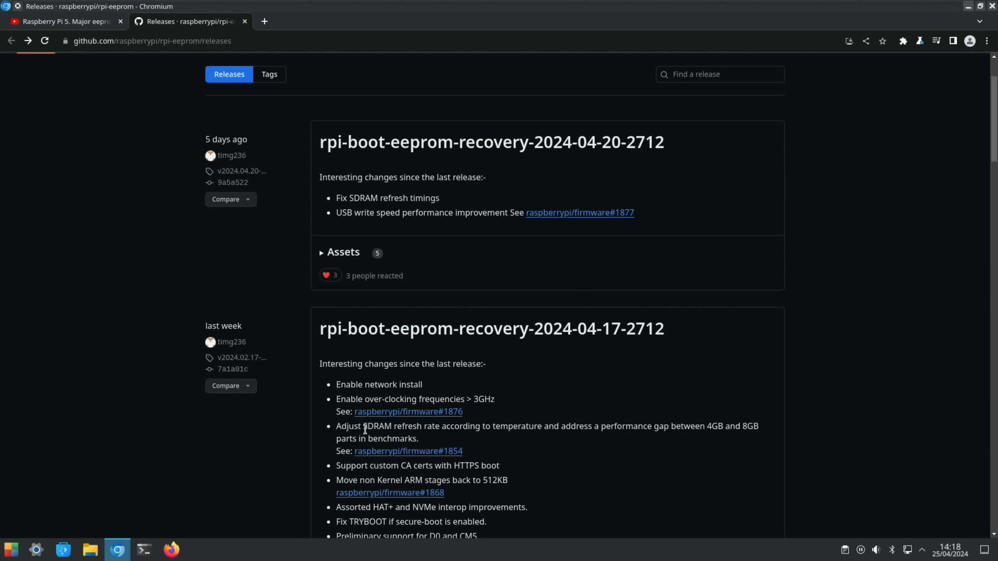
mouse_move(485, 427)
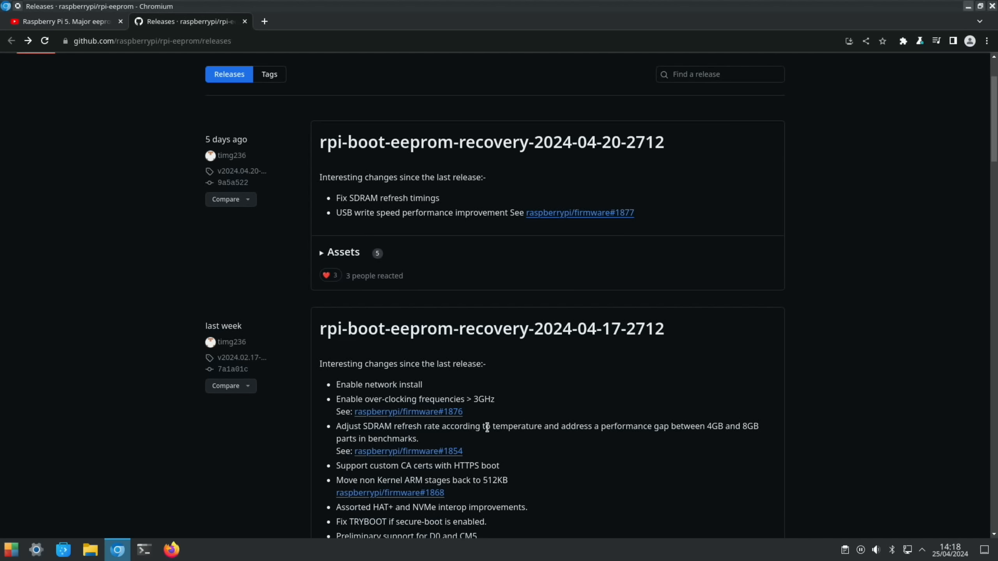
mouse_move(671, 426)
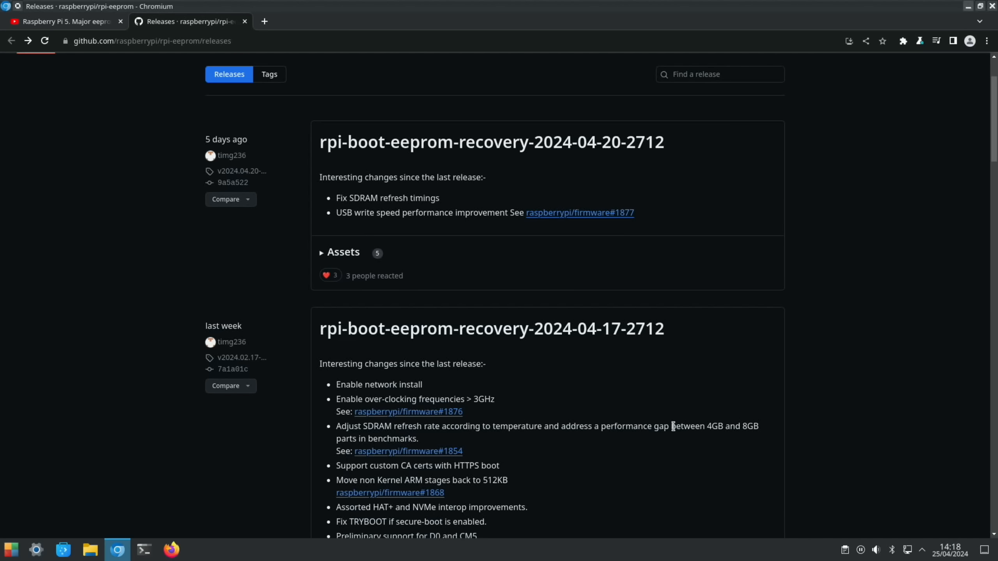
mouse_move(378, 443)
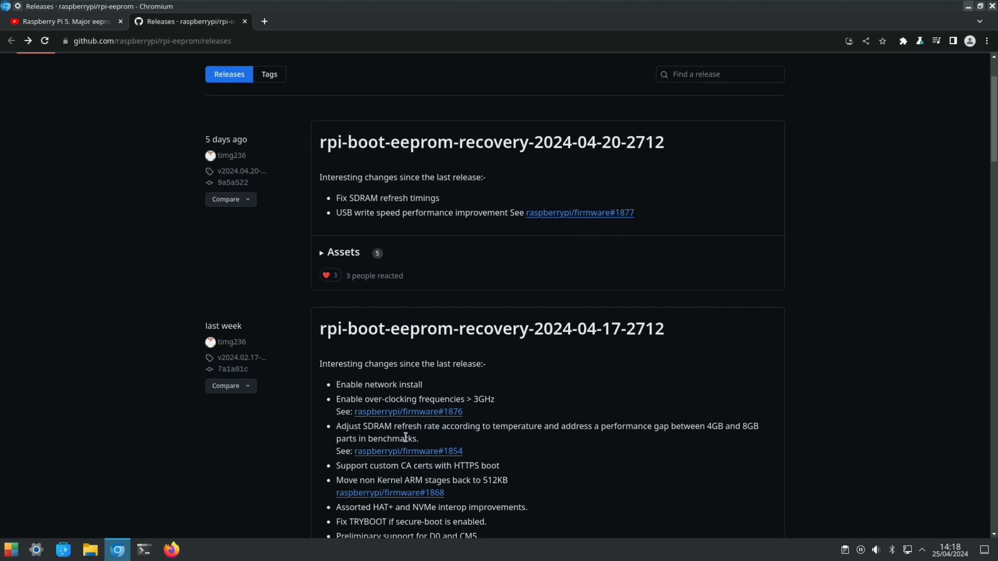
mouse_move(389, 453)
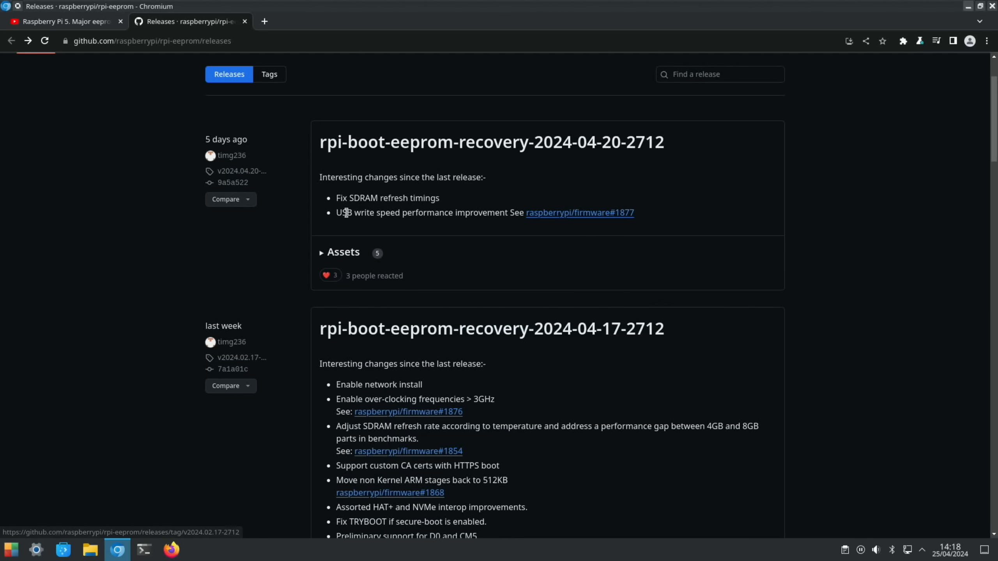
mouse_move(392, 225)
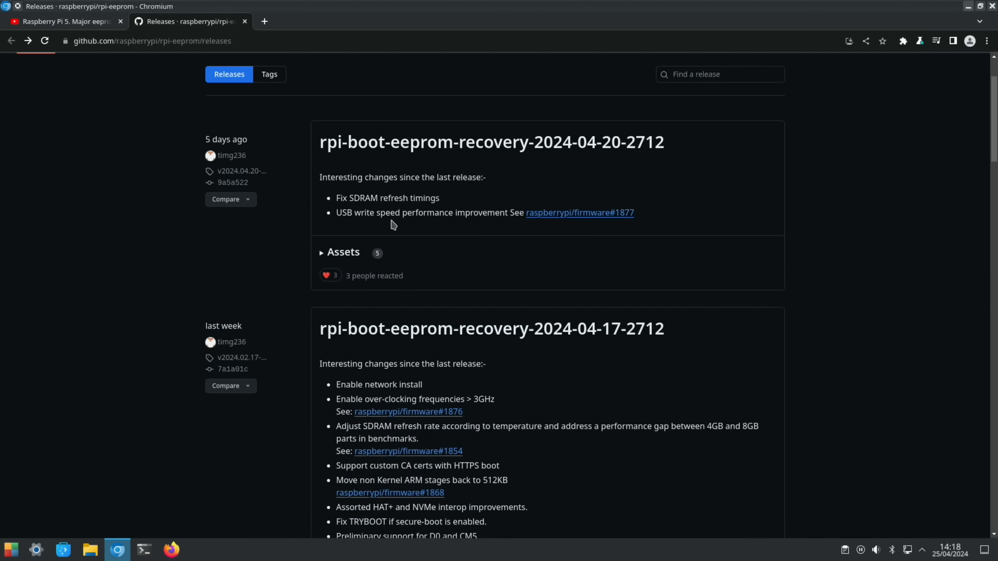
mouse_move(579, 212)
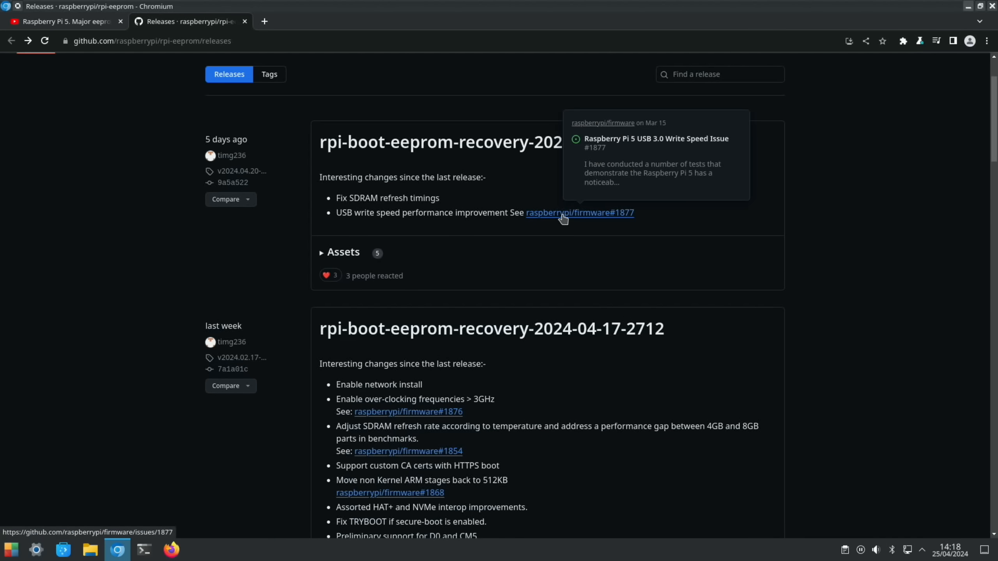
Step: Open raspberrypi/firmware issue #1877 and read its cpufreq governor and iozone SSD replies
click(579, 213)
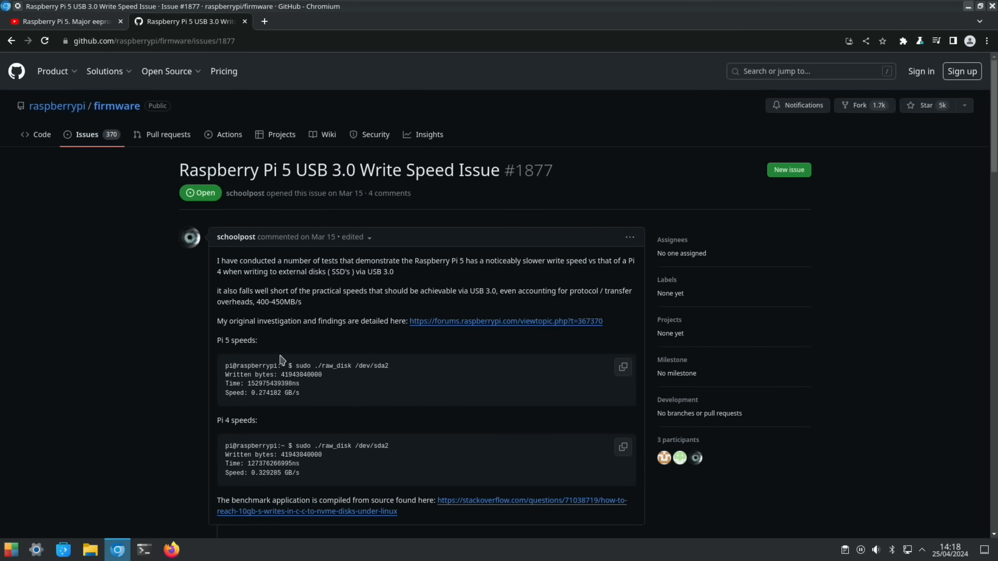
scroll(down, 3)
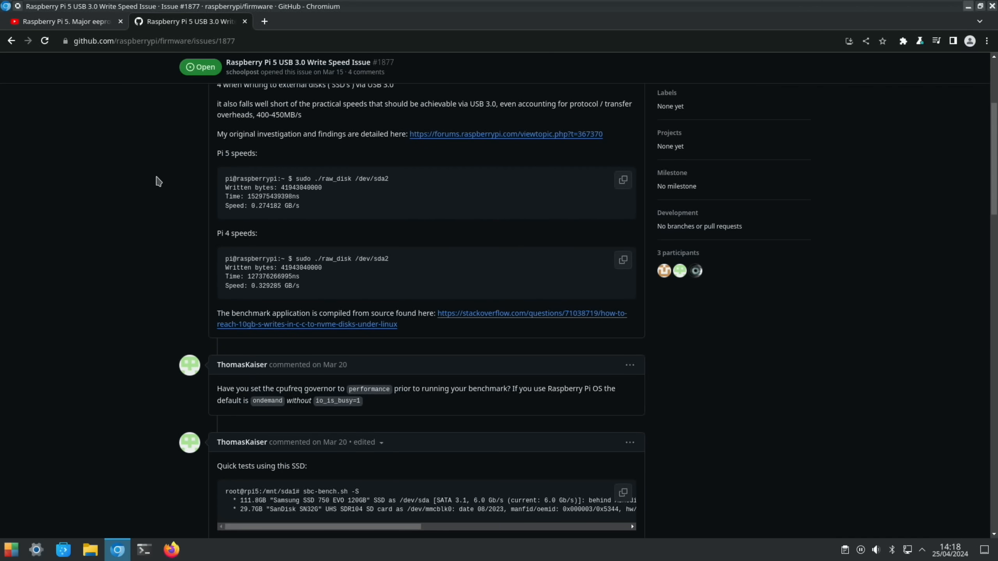
mouse_move(173, 184)
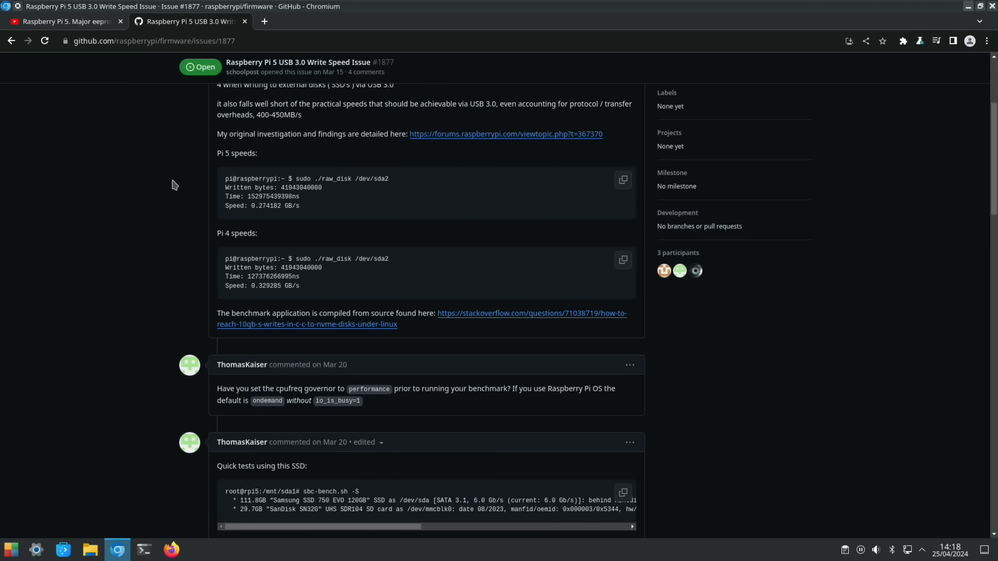
scroll(up, 3)
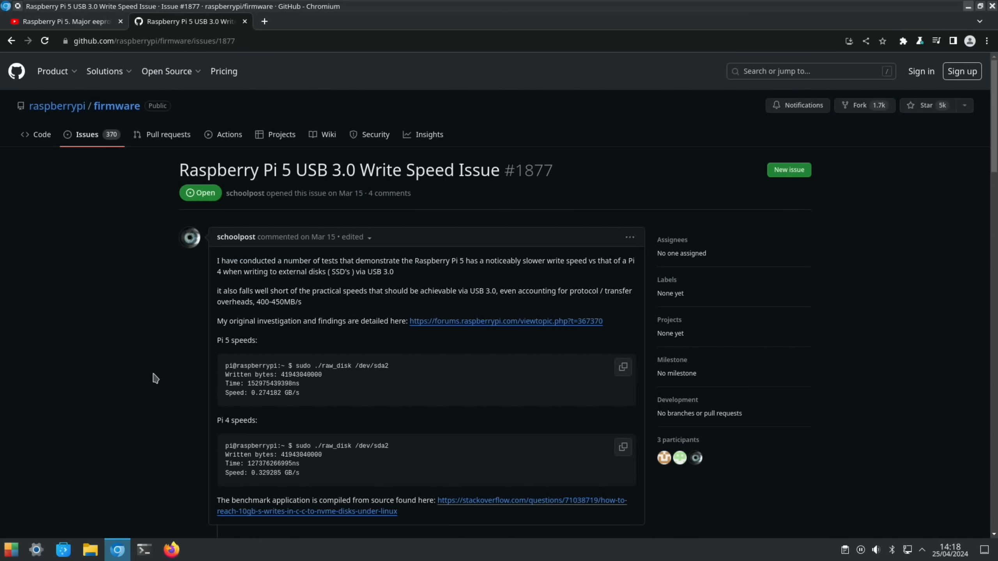
scroll(down, 3)
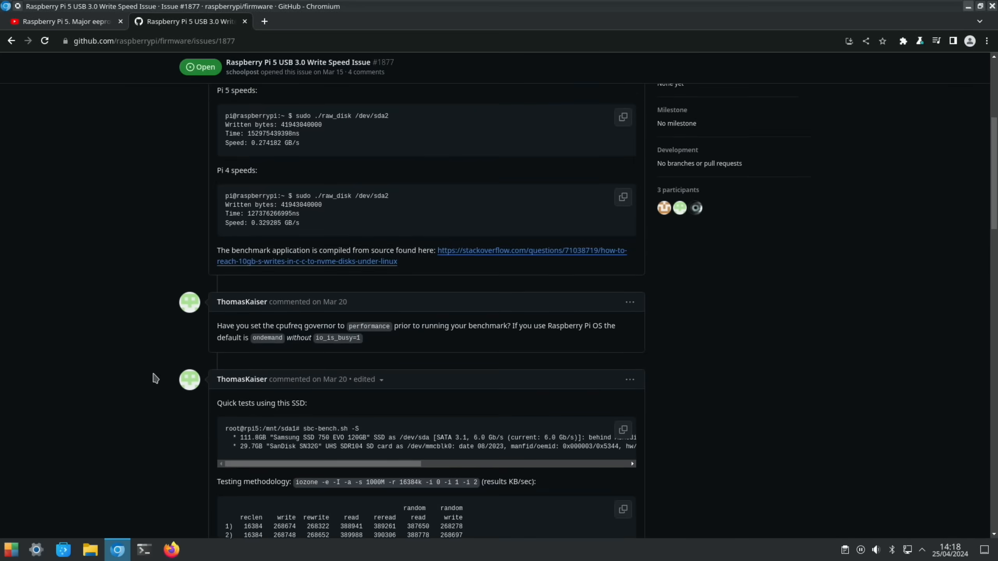
scroll(up, 3)
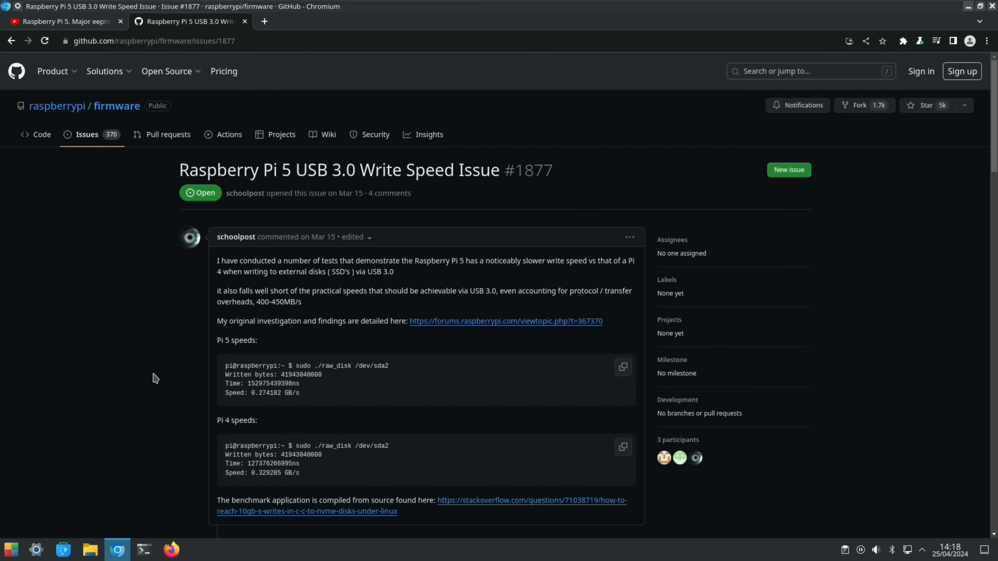